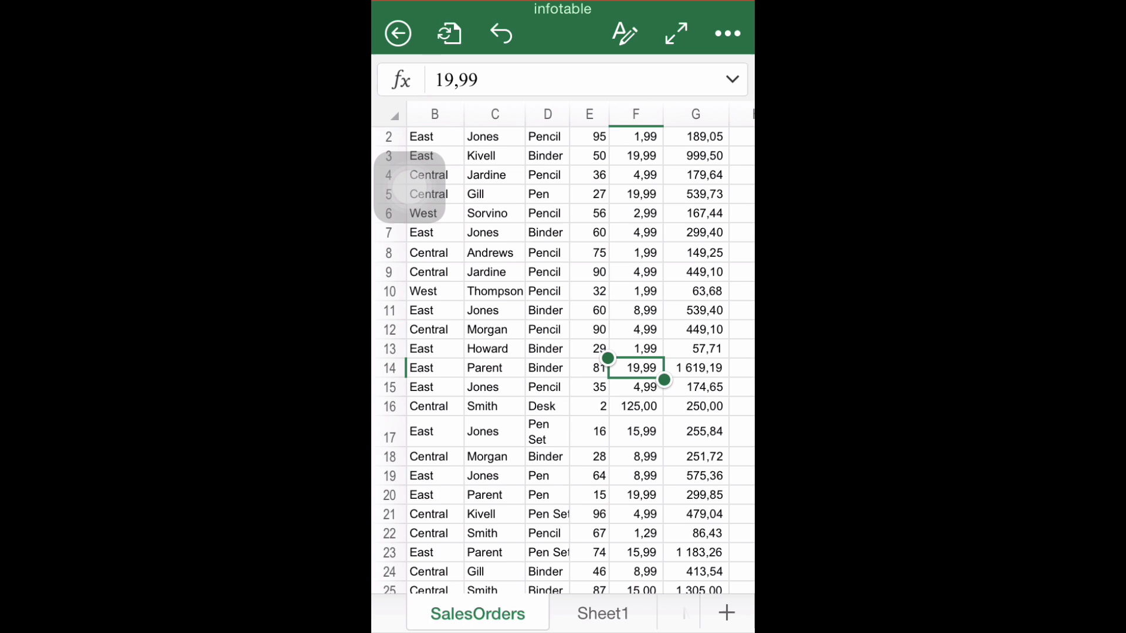
Step: Select cell F14 and reach the Home formatting options, scrolled to Number Formatting
click(545, 367)
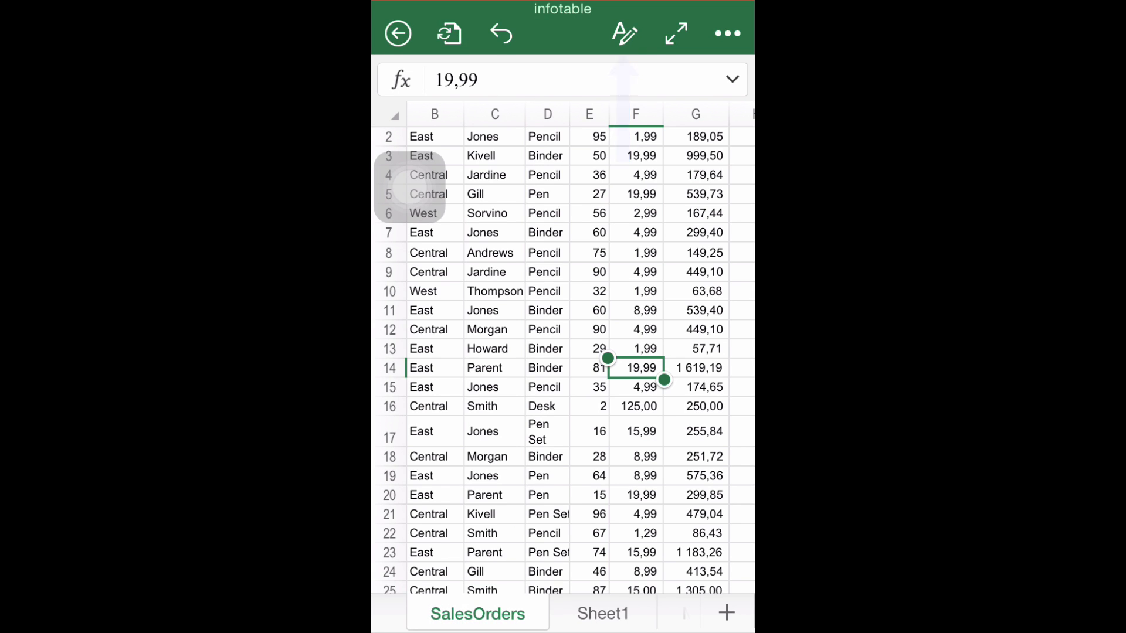
click(623, 33)
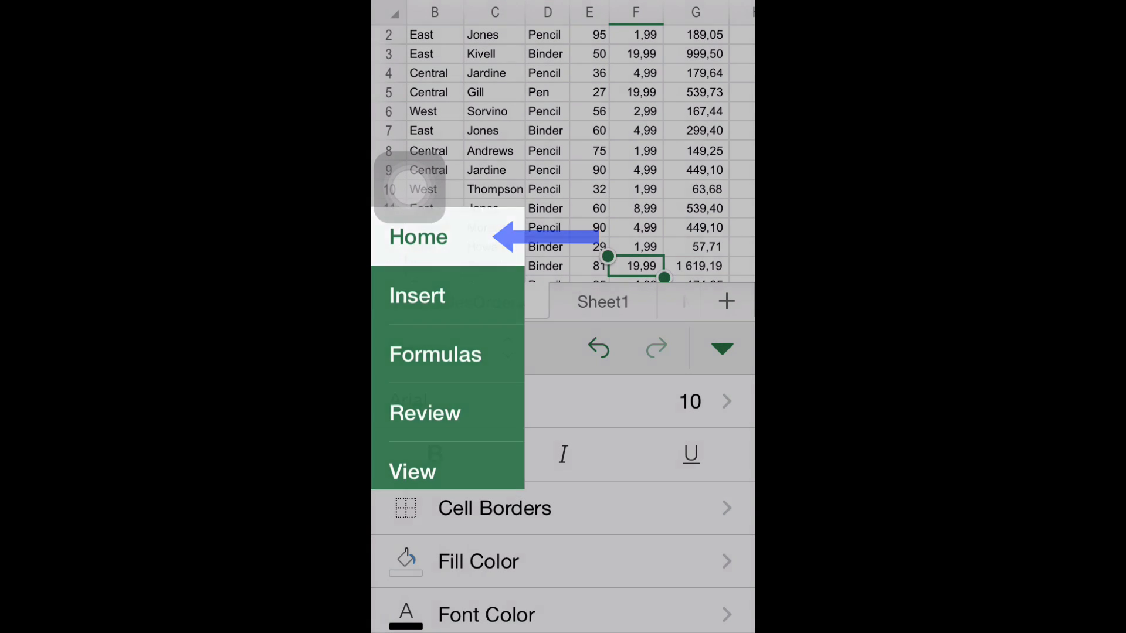
click(418, 237)
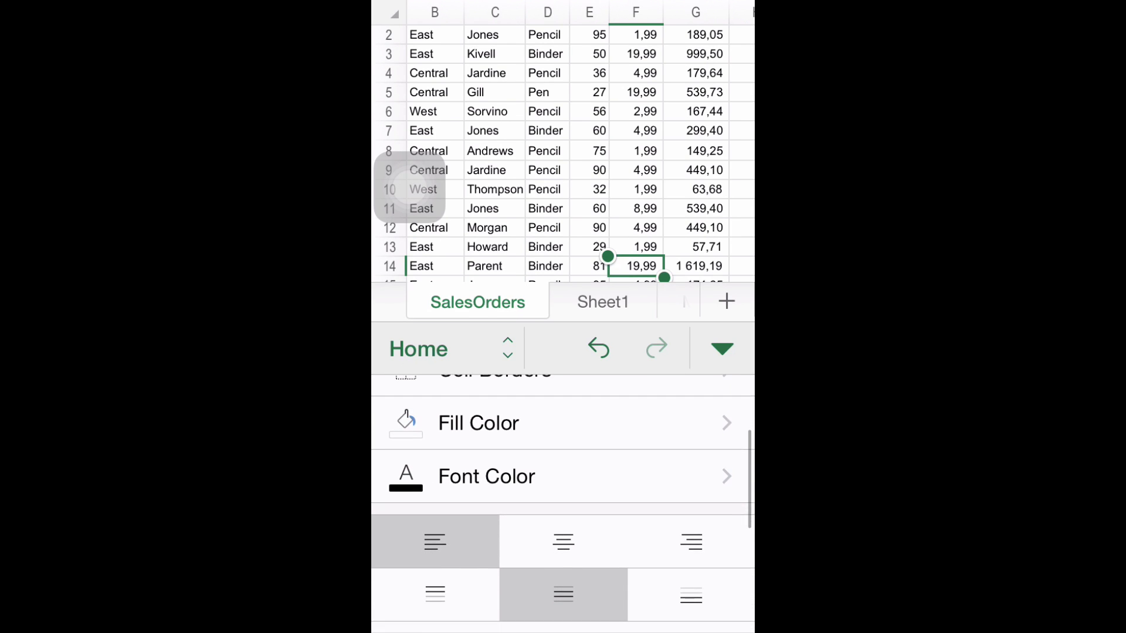
scroll(down, 3)
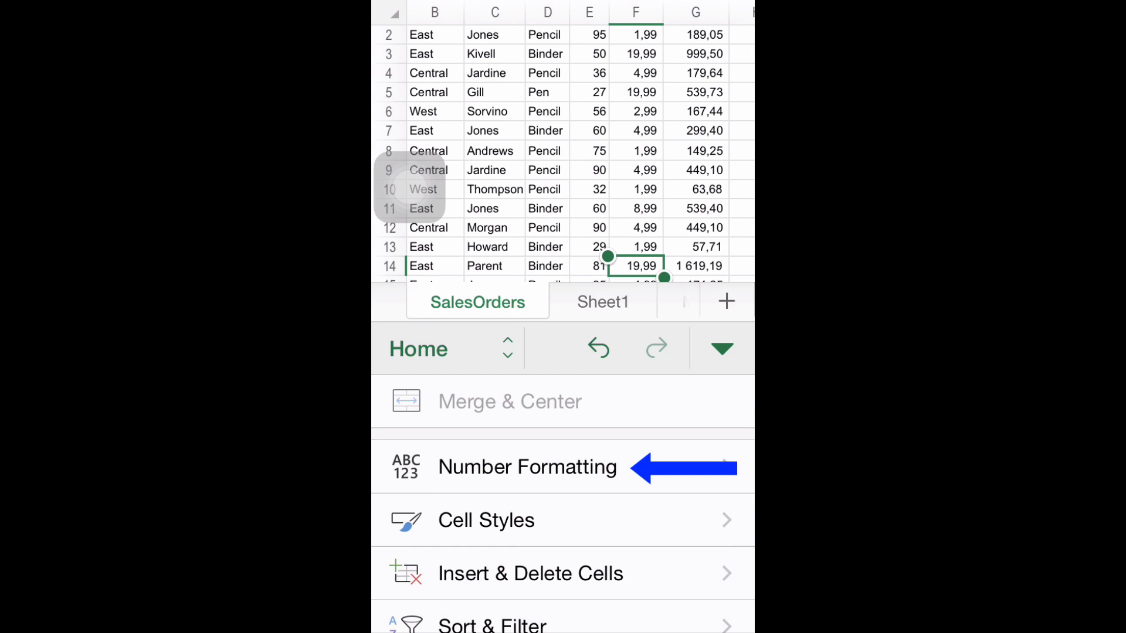
Step: Apply the Currency number format to cell F14 so it reads €19,99
click(527, 466)
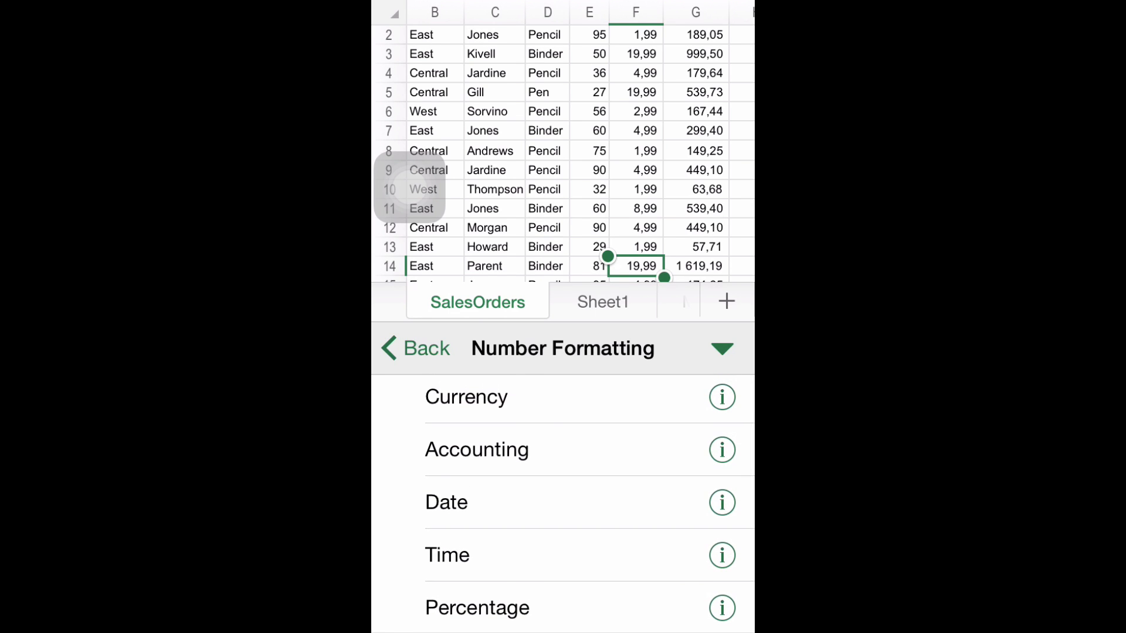
scroll(up, 3)
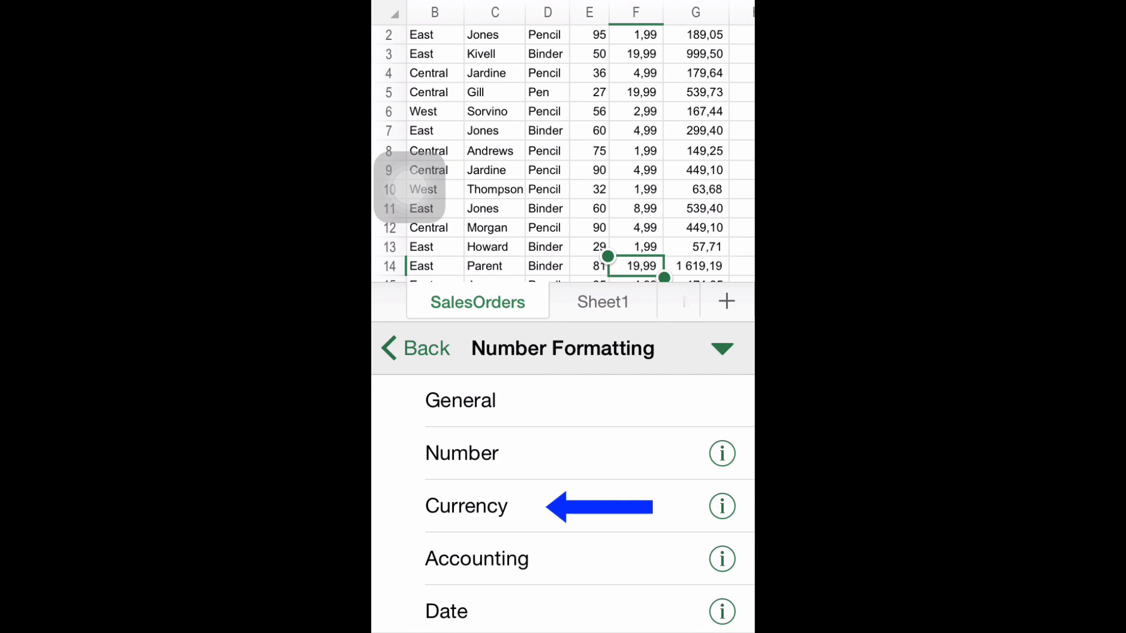
click(466, 505)
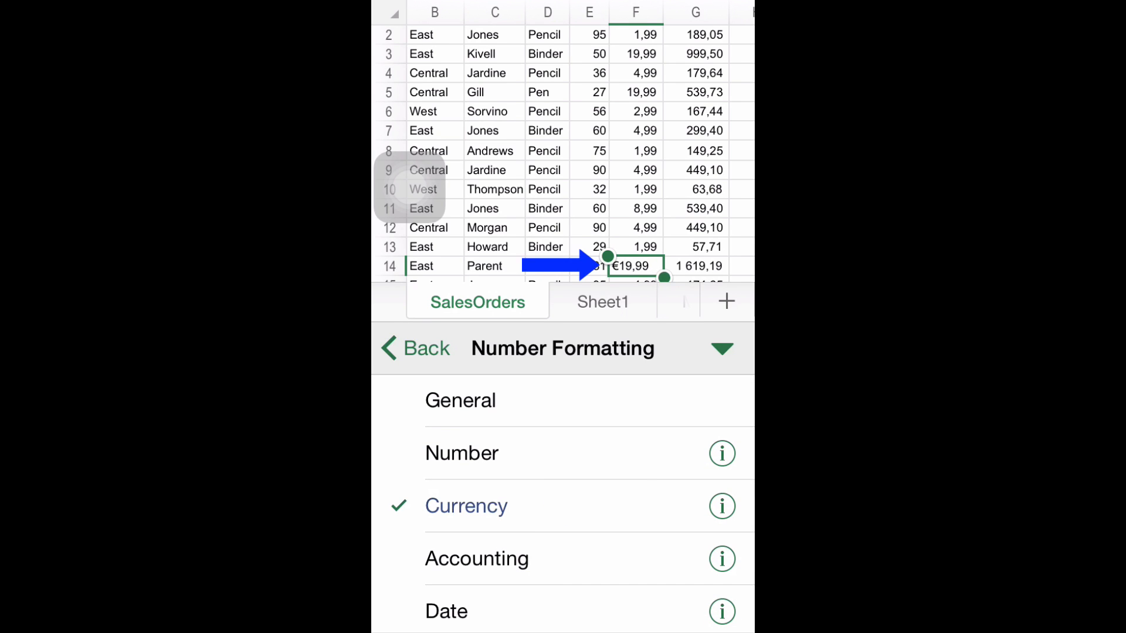